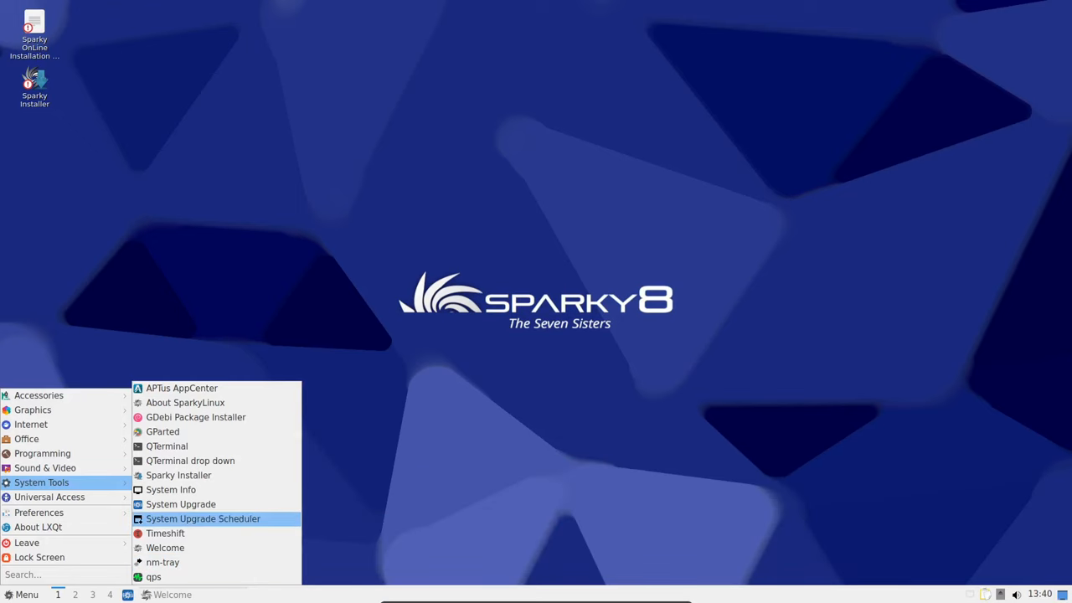
View the About SparkyLinux system information, then close it.
{"action": "left_click", "coordinate": [185, 402]}
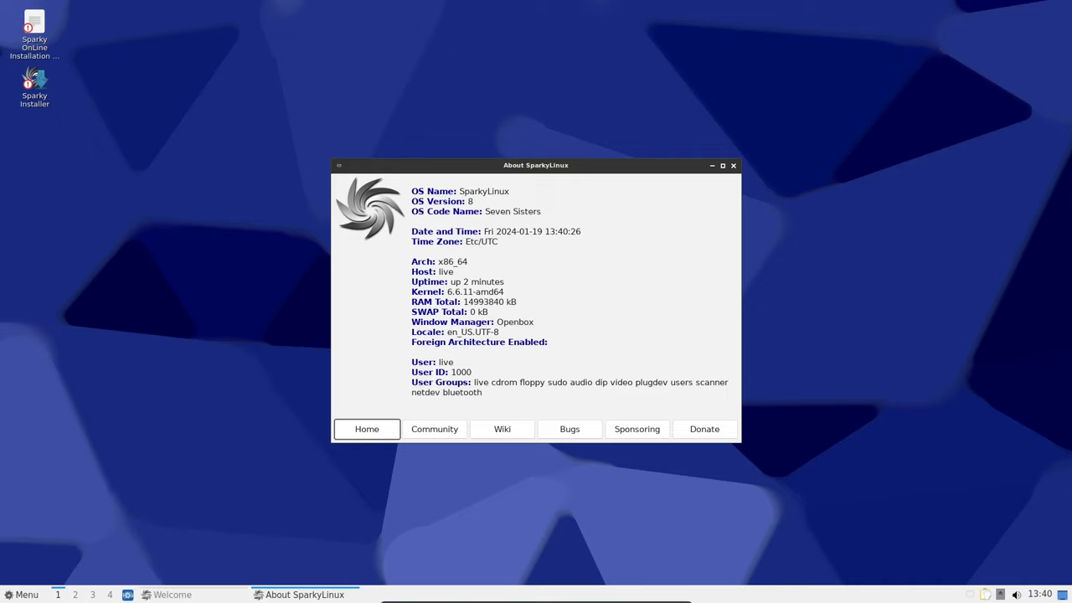
{"action": "left_click", "coordinate": [733, 165]}
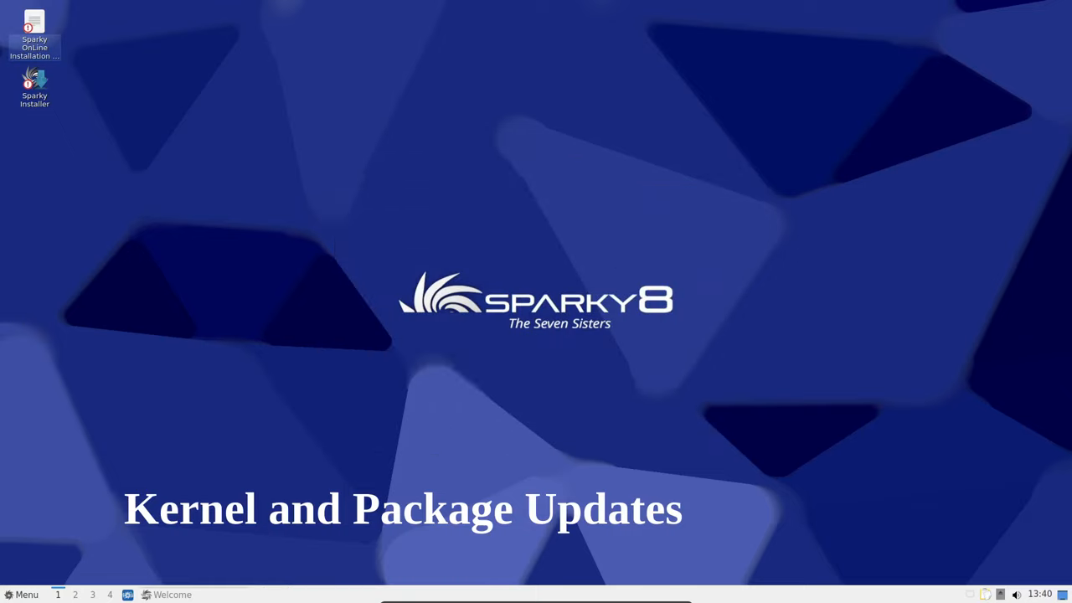
Launch a terminal from the menu and run the kernel version command and a second command.
{"action": "left_click", "coordinate": [23, 595]}
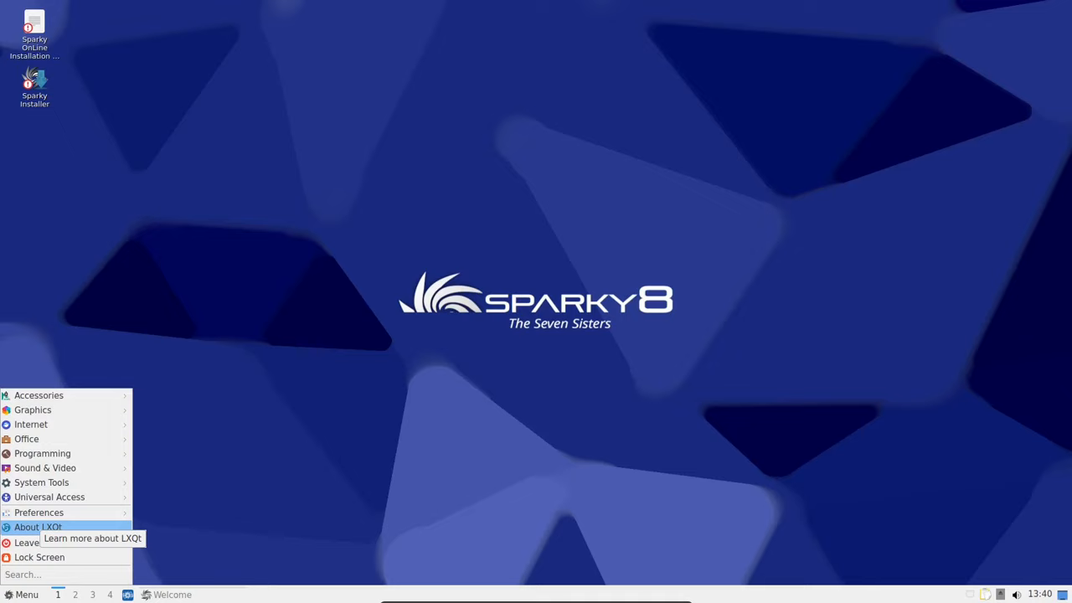
{"action": "type", "text": "te"}
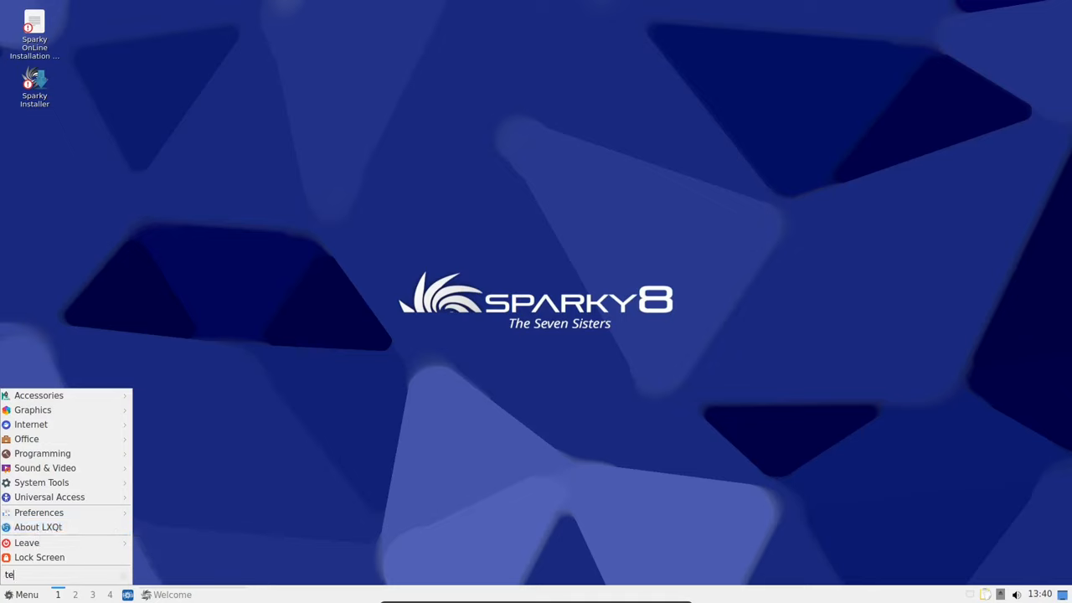
{"action": "type", "text": "rm"}
{"action": "type", "text": "un"}
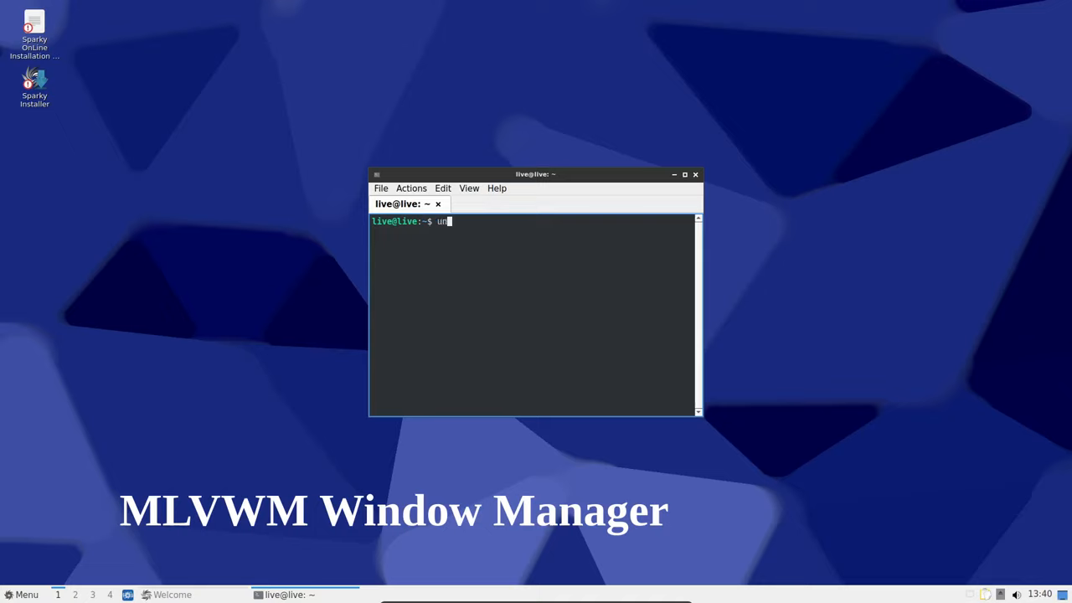
{"action": "key", "text": "Return"}
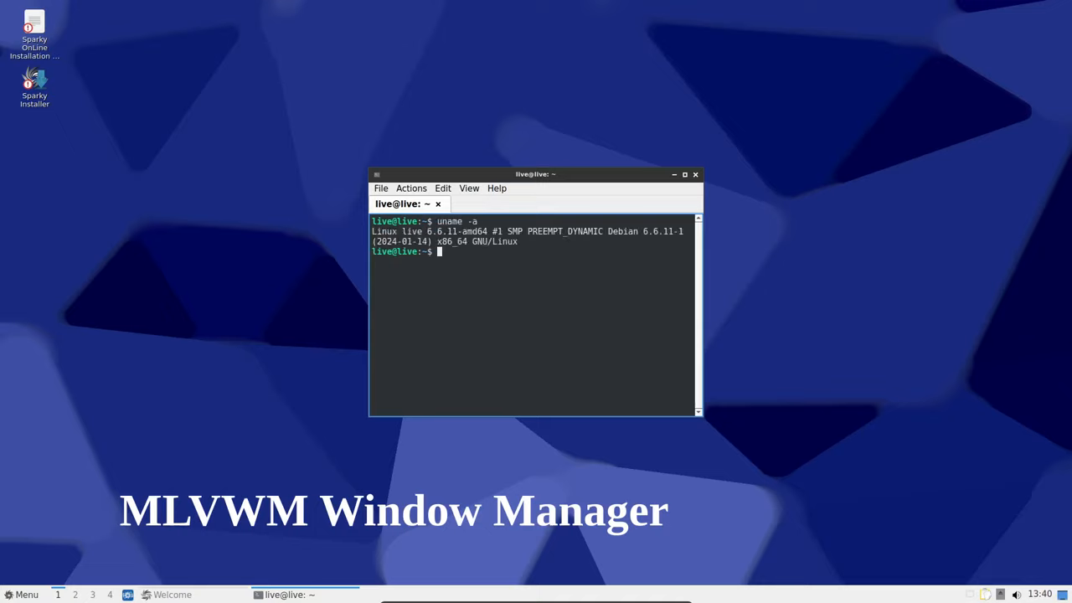
{"action": "type", "text": "u"}
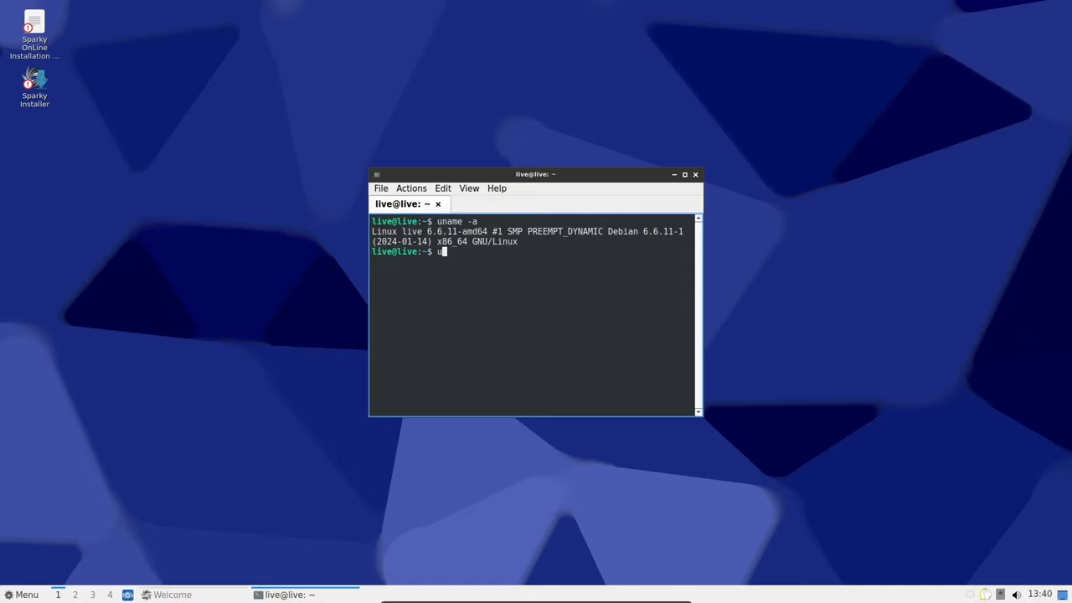
{"action": "key", "text": "Return"}
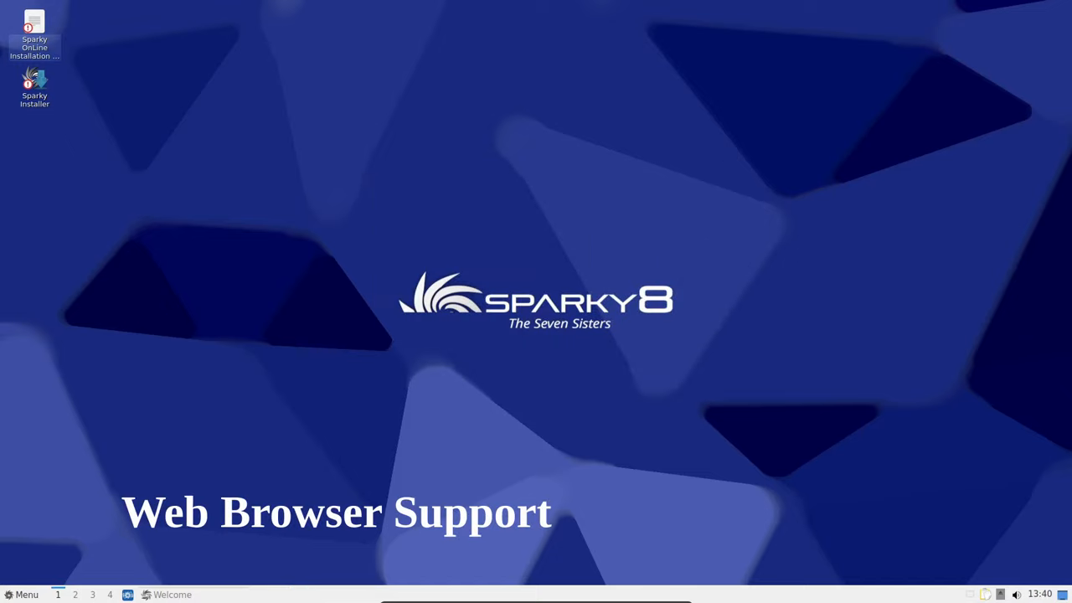
Start Raspberry Pi Imager, then double-click the Sparky Installer desktop icon.
{"action": "left_click", "coordinate": [23, 595]}
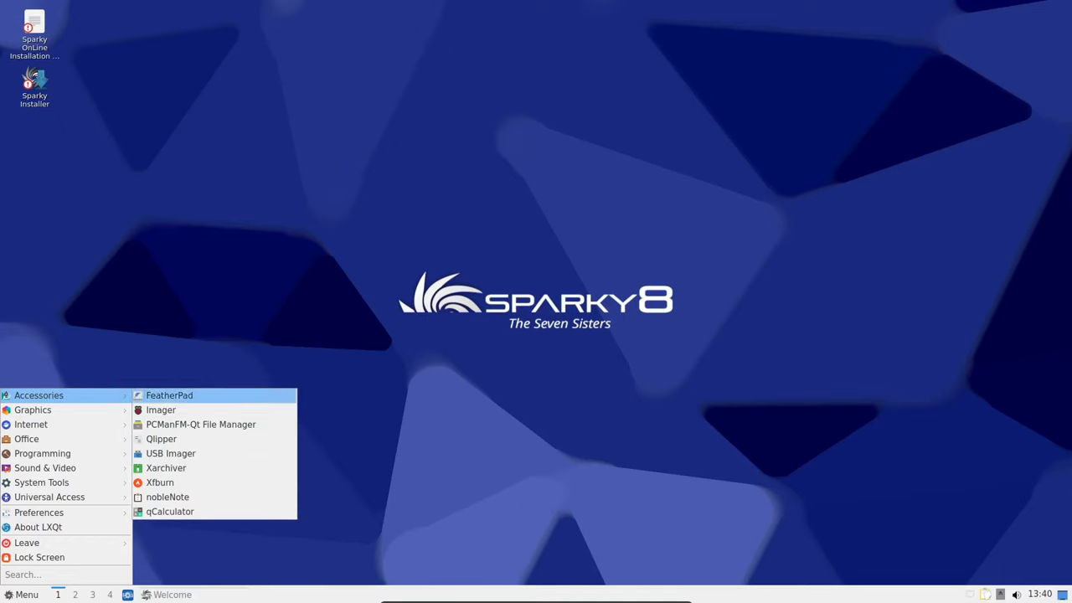
{"action": "left_click", "coordinate": [160, 410]}
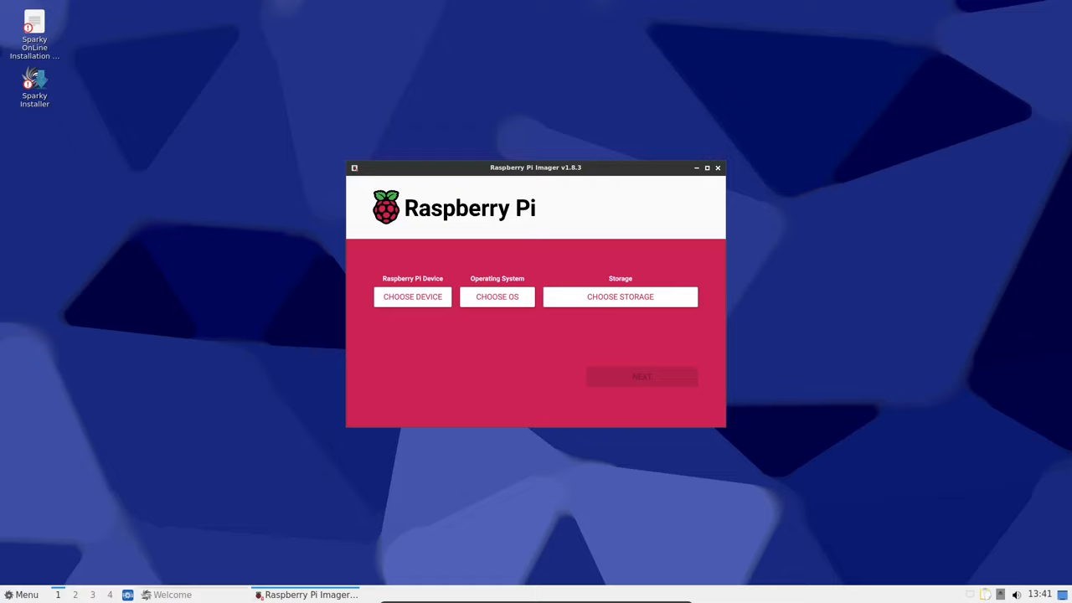
{"action": "left_click", "coordinate": [22, 595]}
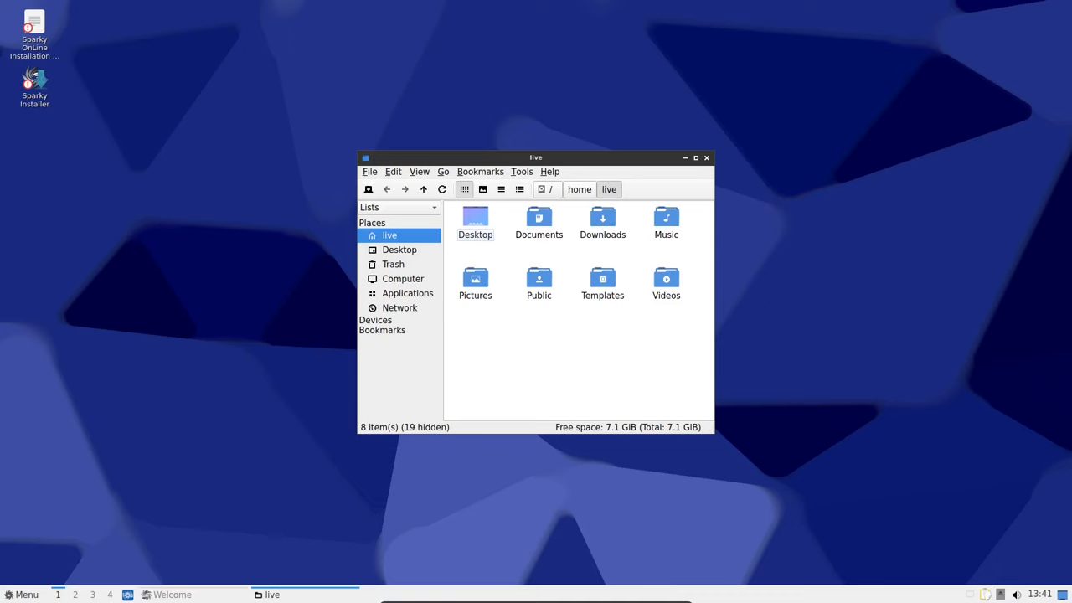
{"action": "double_click", "coordinate": [35, 84]}
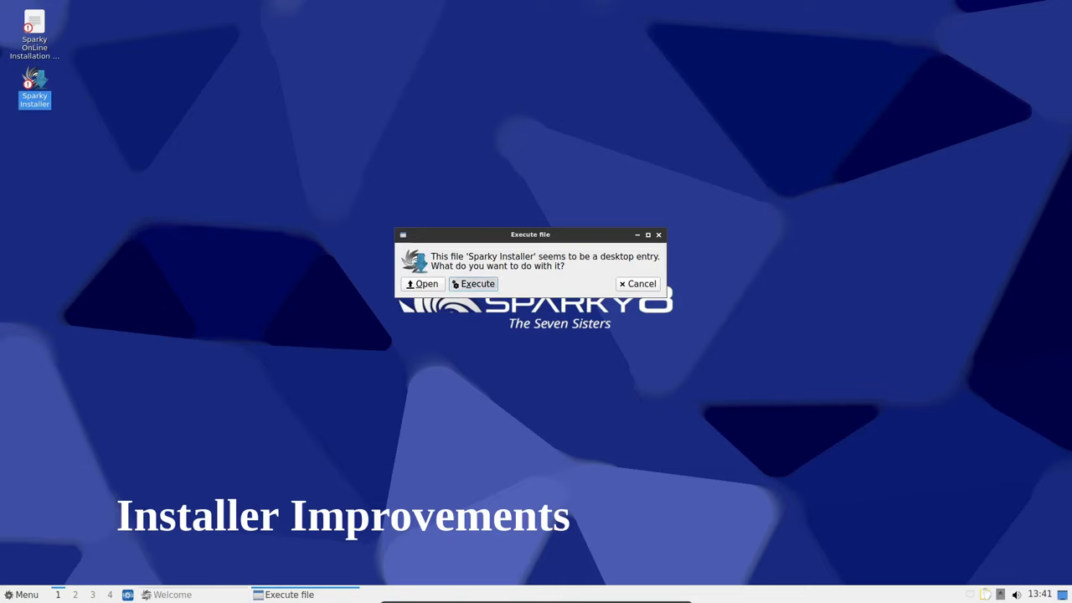
Execute the installer, go through Welcome, Location and Keyboard to Partitions, then cancel.
{"action": "left_click", "coordinate": [473, 283]}
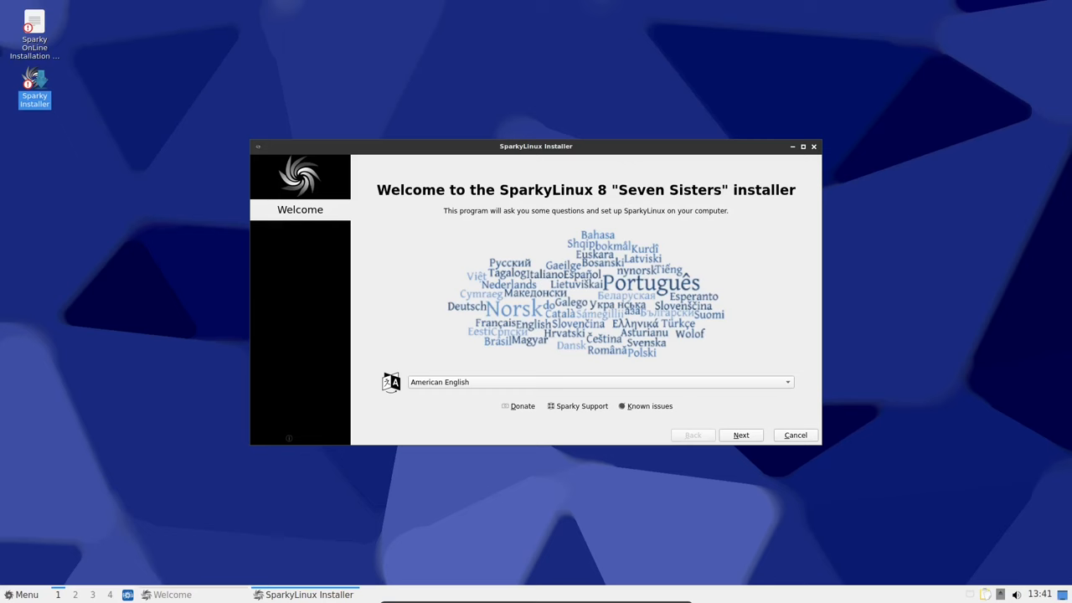
{"action": "left_click", "coordinate": [741, 434]}
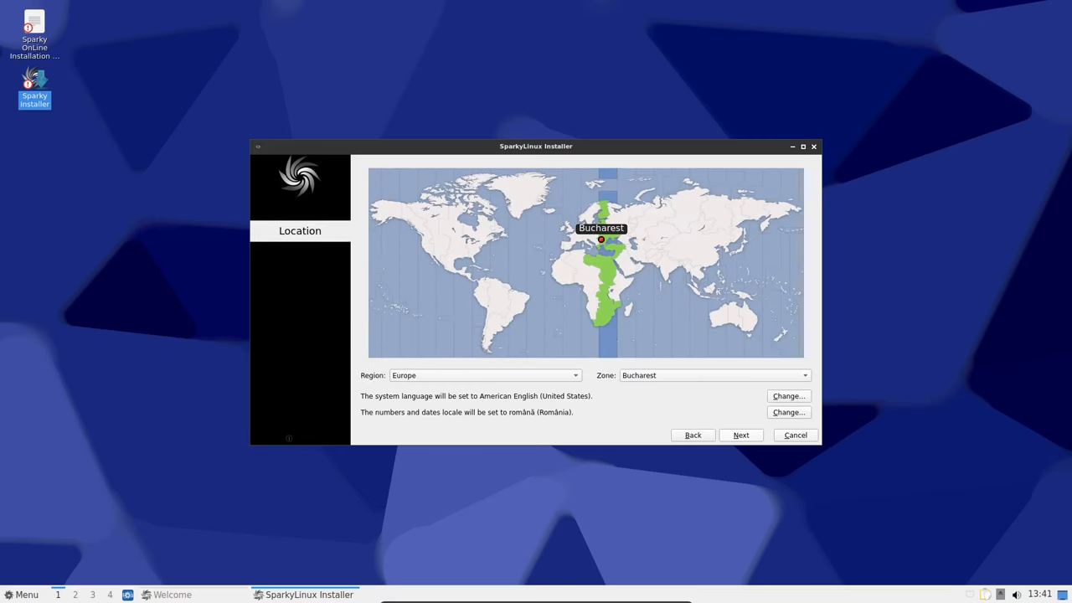
{"action": "left_click", "coordinate": [740, 435]}
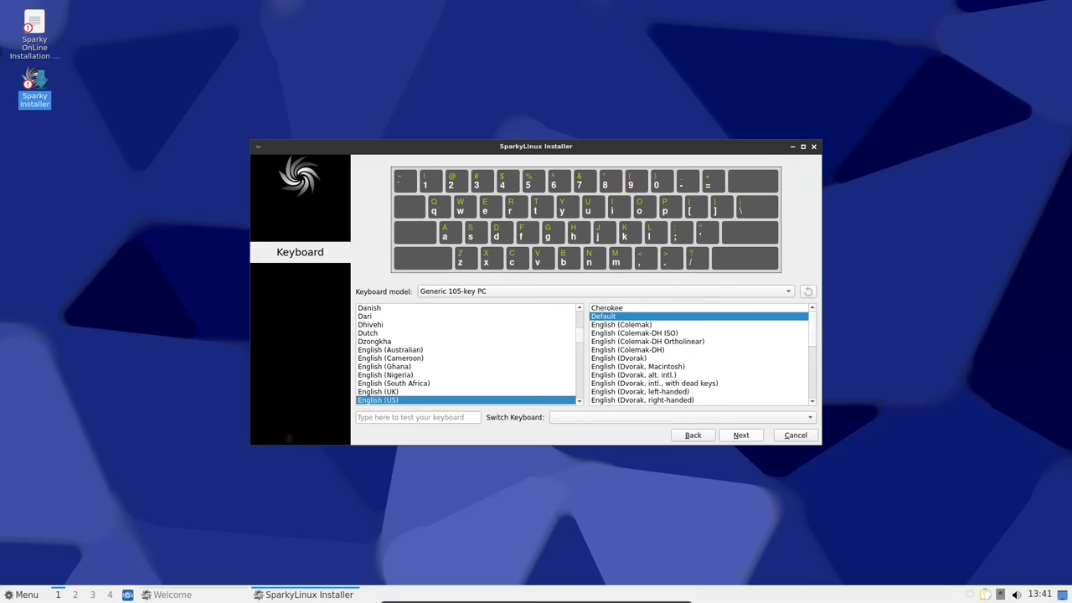
{"action": "left_click", "coordinate": [741, 435]}
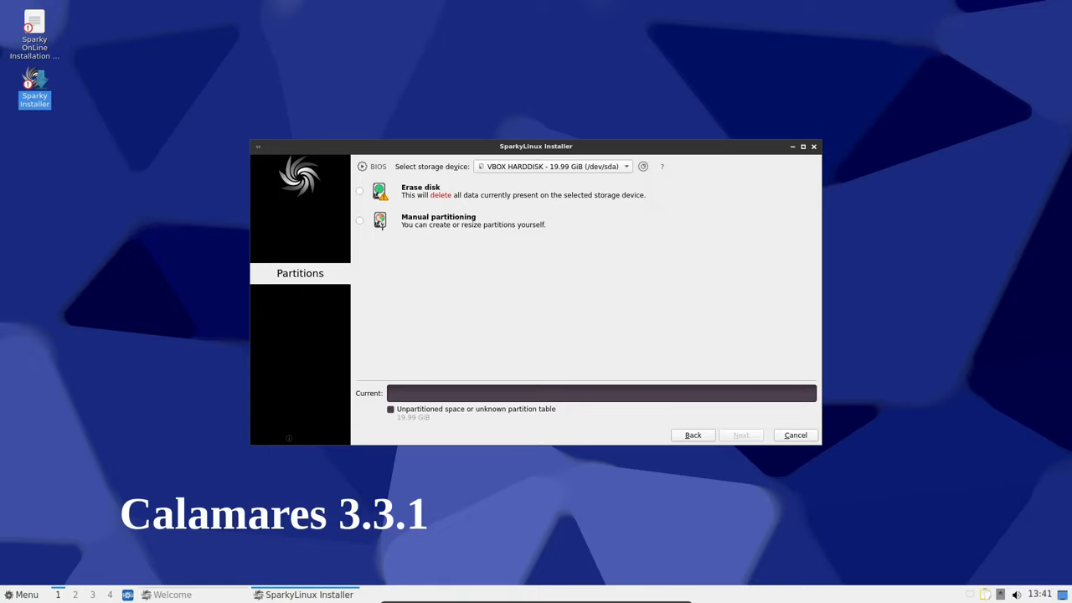
{"action": "left_click", "coordinate": [794, 434]}
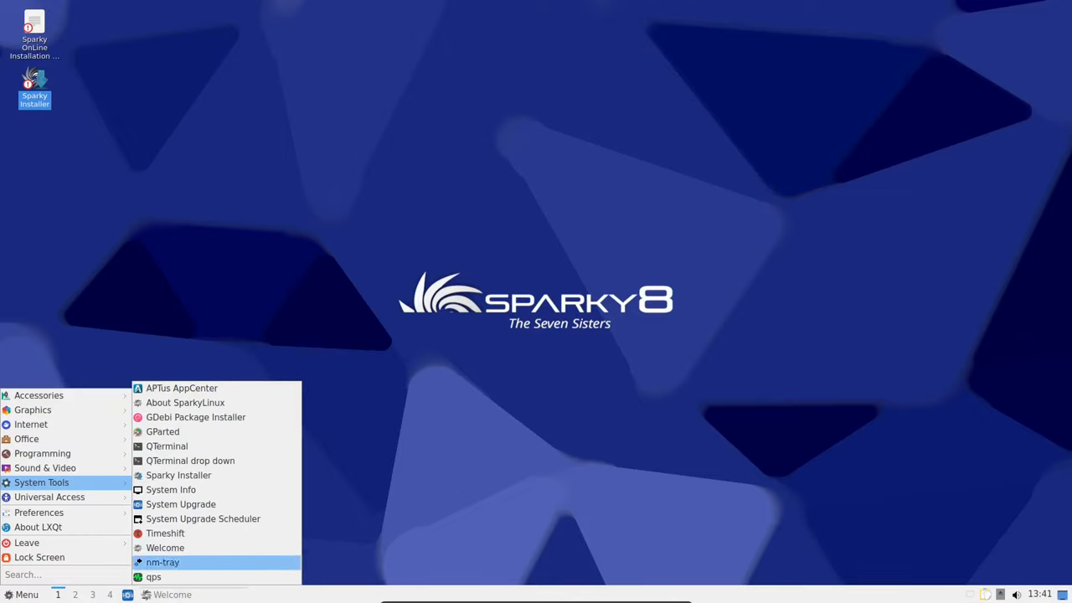
Run qps from System Tools, view its About box (version 2.8.0), then close it.
{"action": "left_click", "coordinate": [153, 577]}
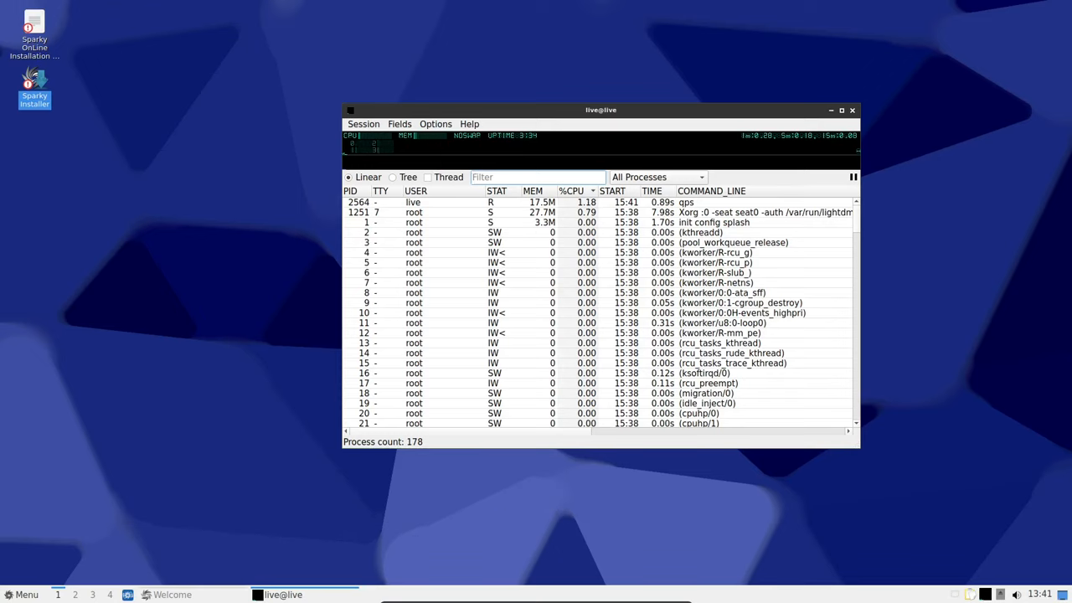
{"action": "left_click", "coordinate": [469, 124]}
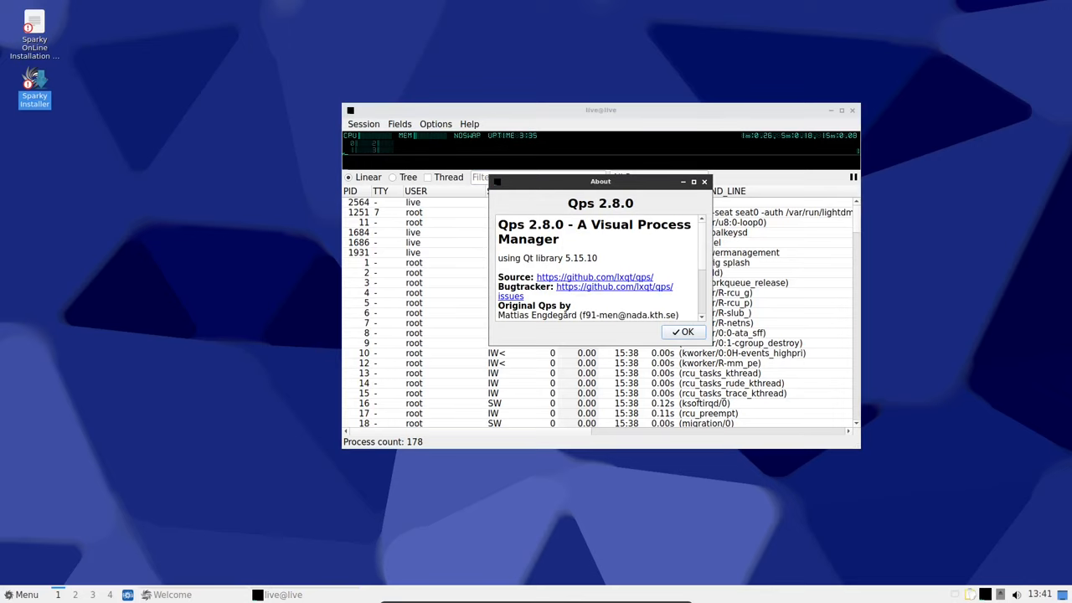
{"action": "left_click", "coordinate": [683, 332]}
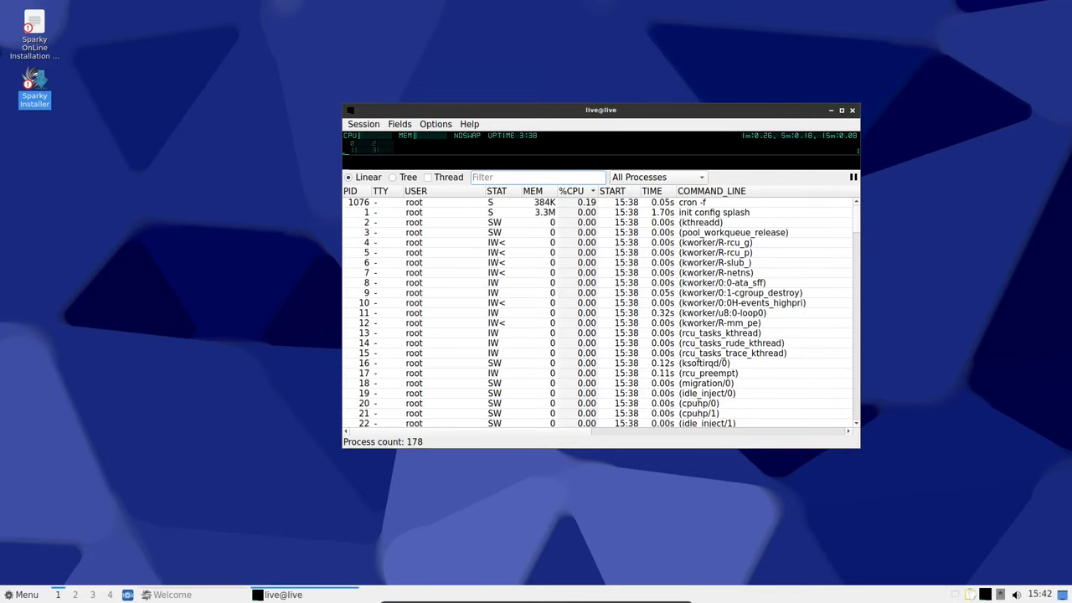
{"action": "left_click", "coordinate": [853, 109]}
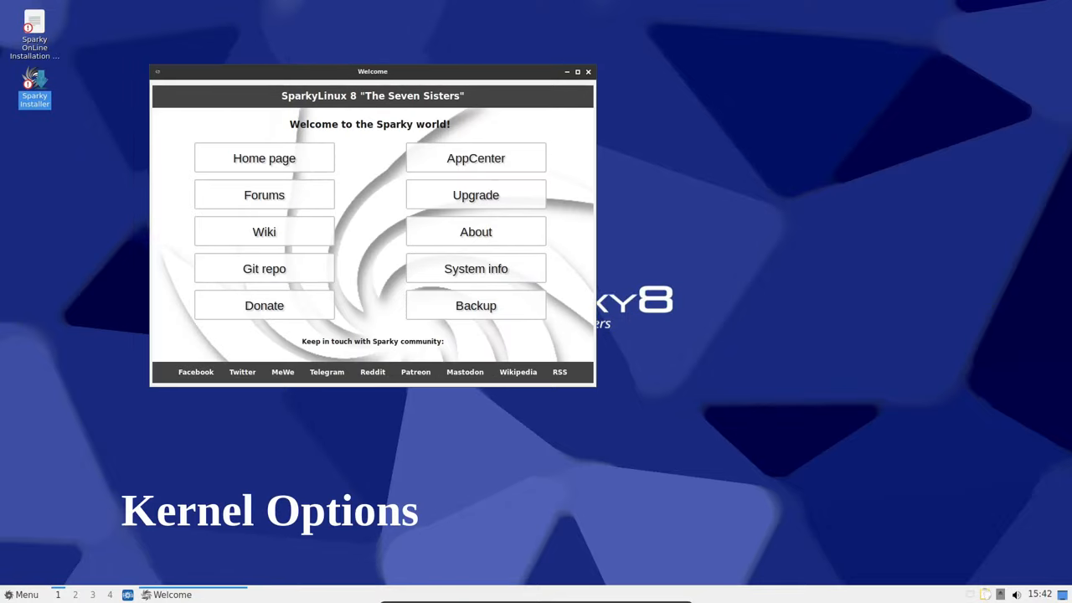
Try a password-requiring Welcome option and acknowledge the empty-password warning.
{"action": "left_click", "coordinate": [588, 72]}
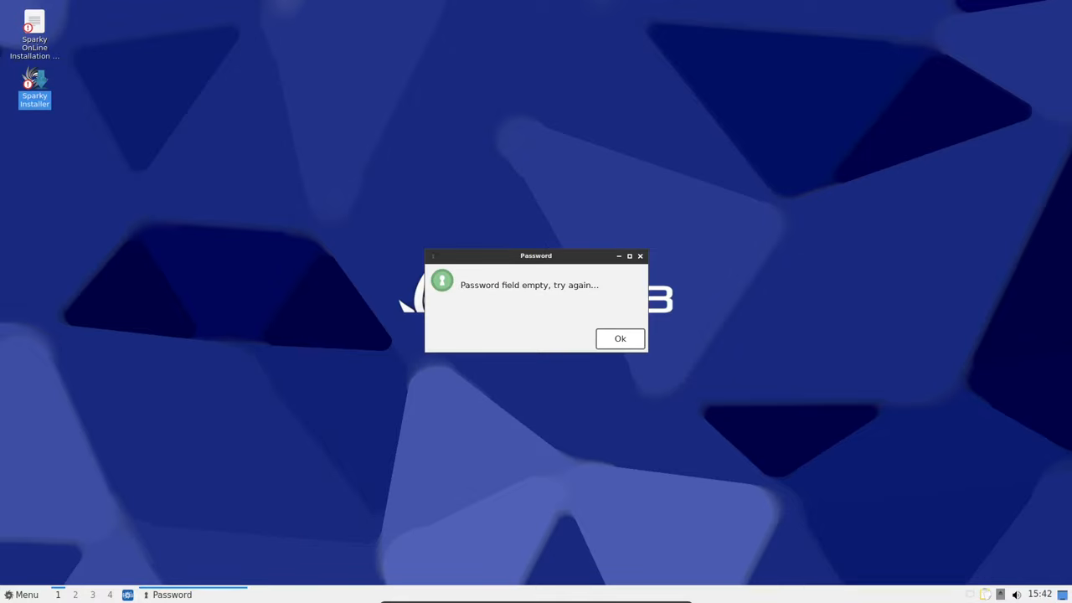
{"action": "left_click", "coordinate": [620, 338]}
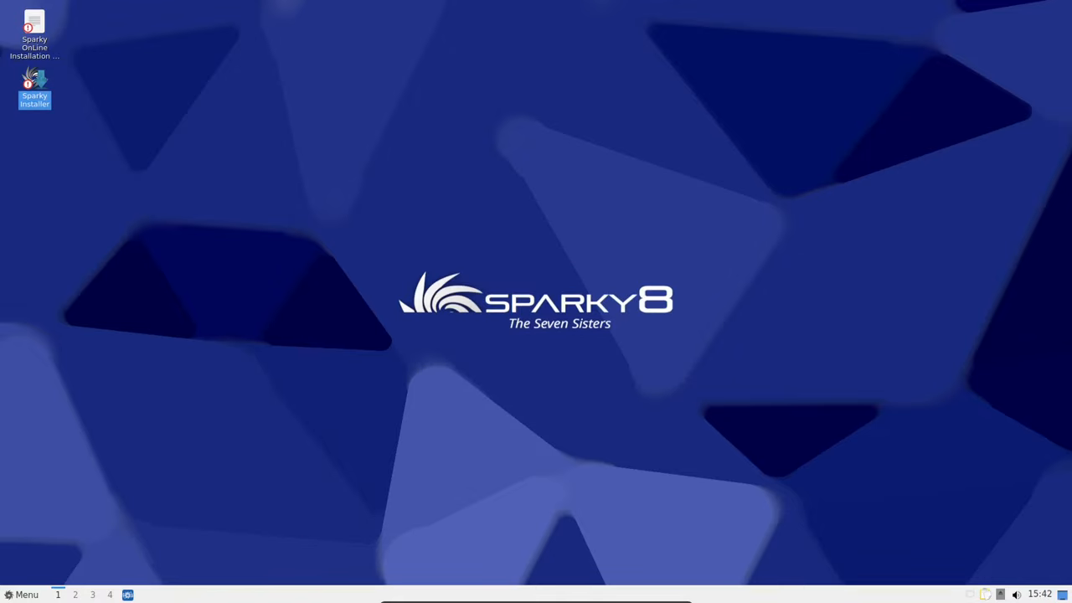
{"action": "left_click", "coordinate": [22, 595]}
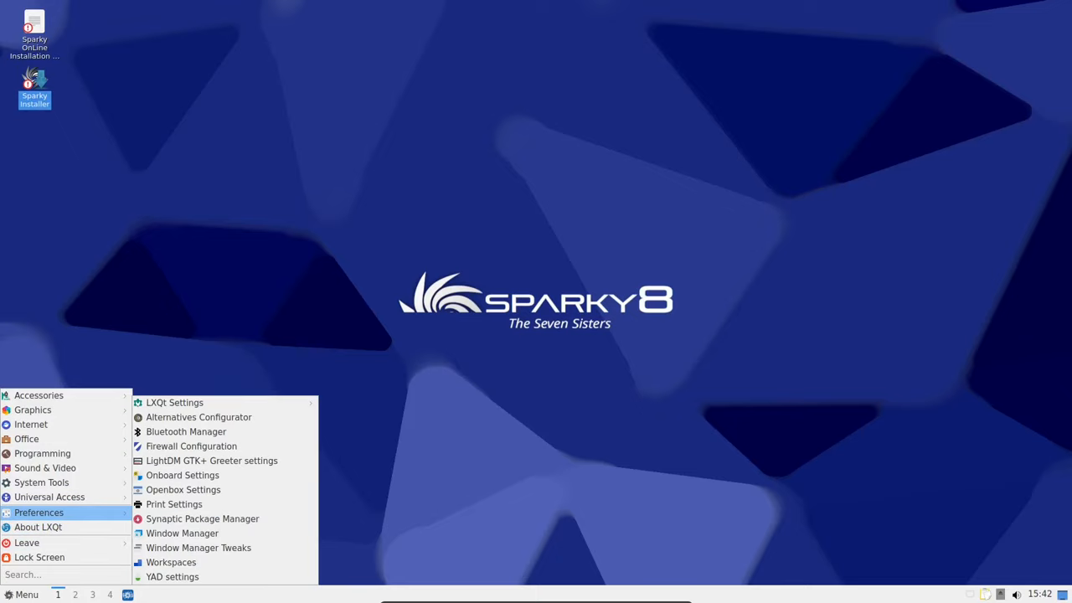
{"action": "mouse_move", "coordinate": [171, 576]}
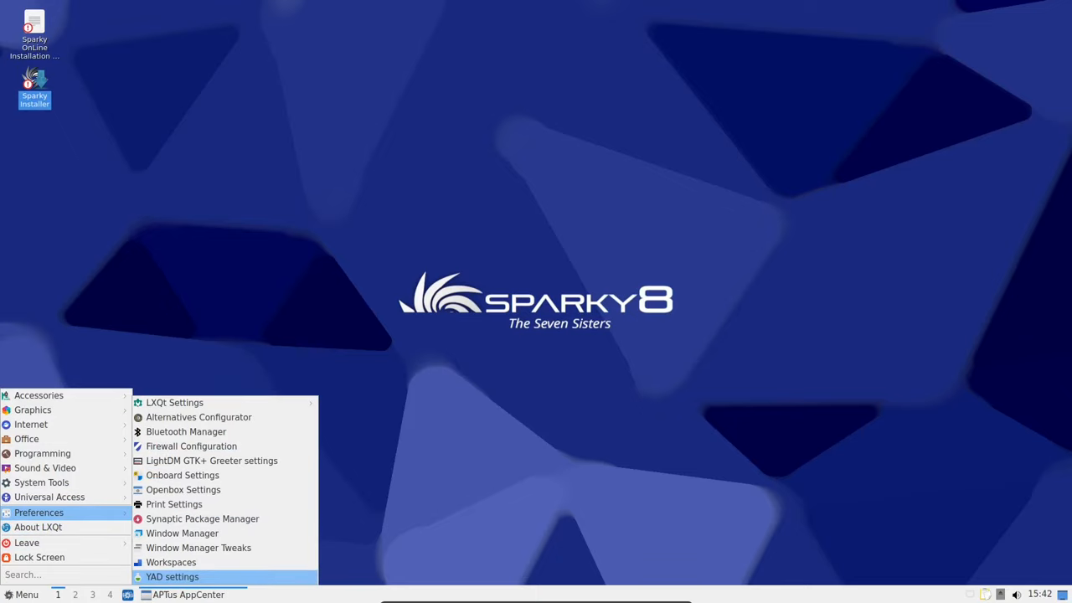
{"action": "mouse_move", "coordinate": [174, 402]}
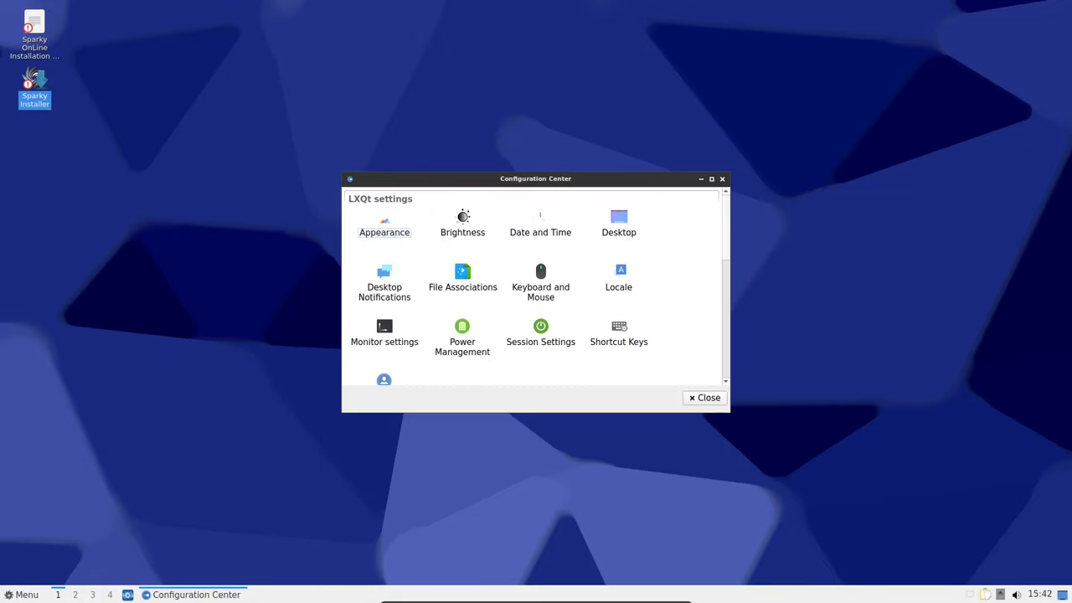
{"action": "left_click", "coordinate": [708, 398]}
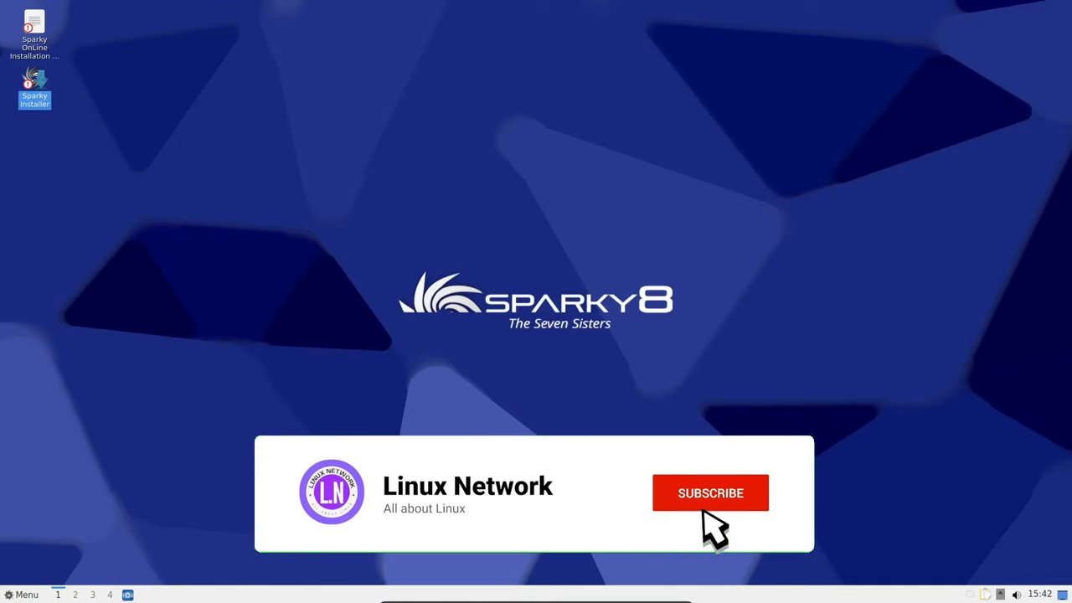
{"action": "left_click", "coordinate": [711, 493]}
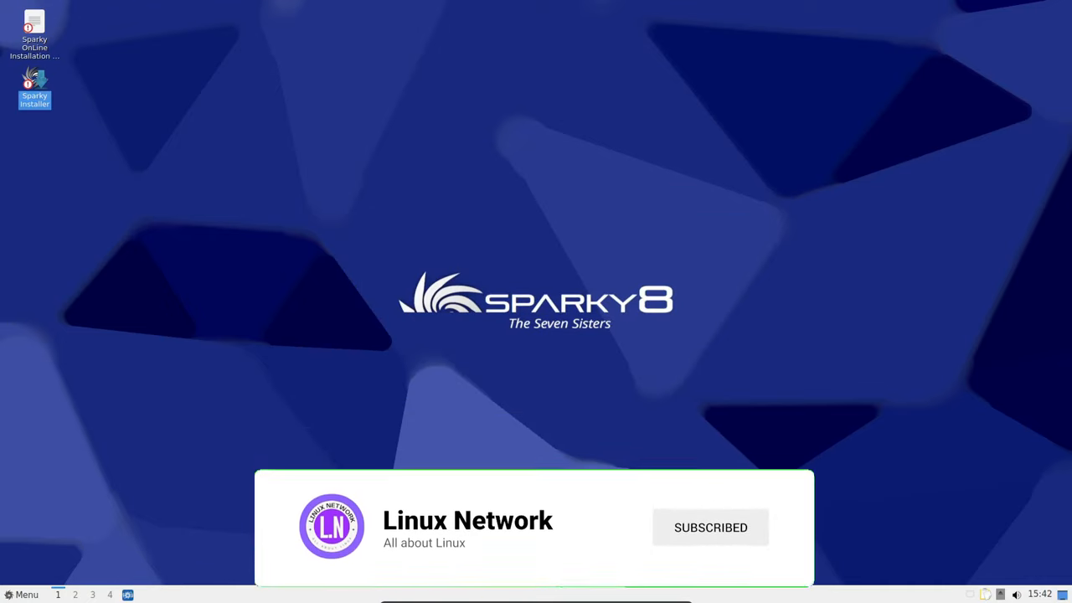